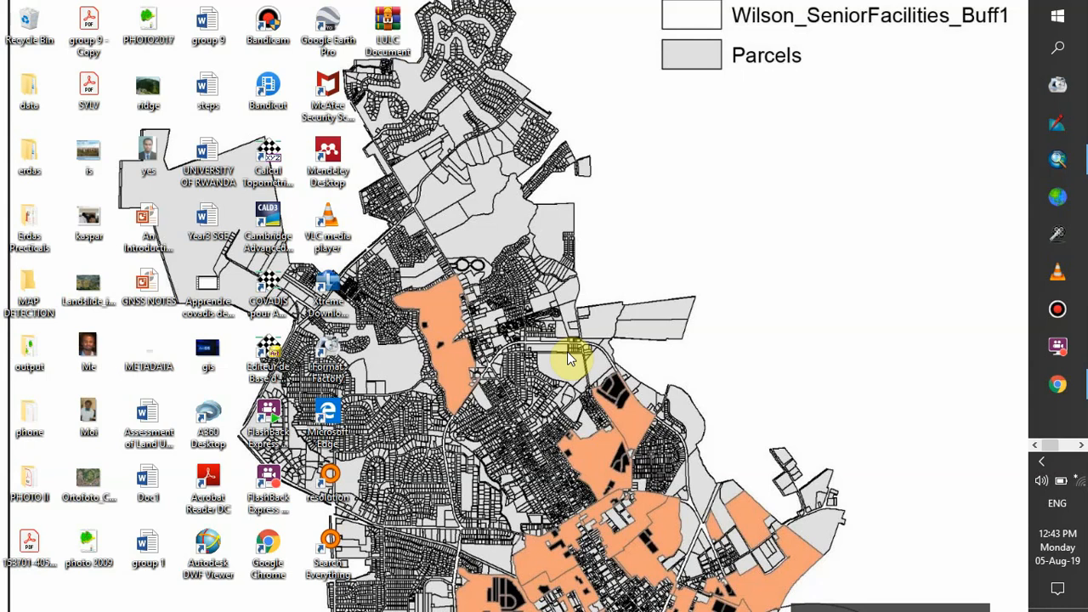
mouse_move(581, 337)
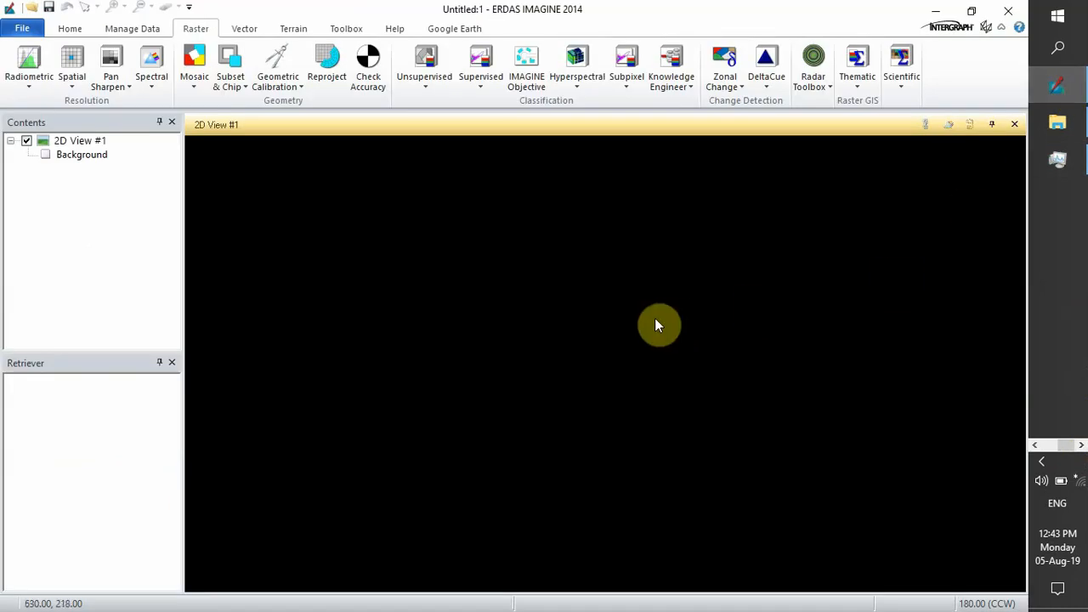
mouse_move(656, 326)
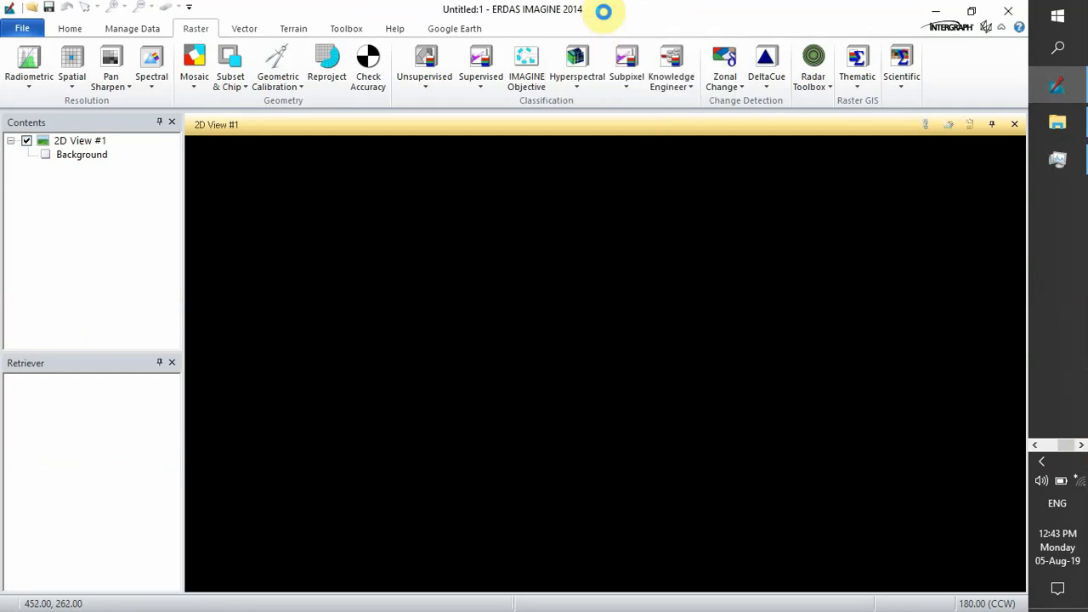
mouse_move(606, 19)
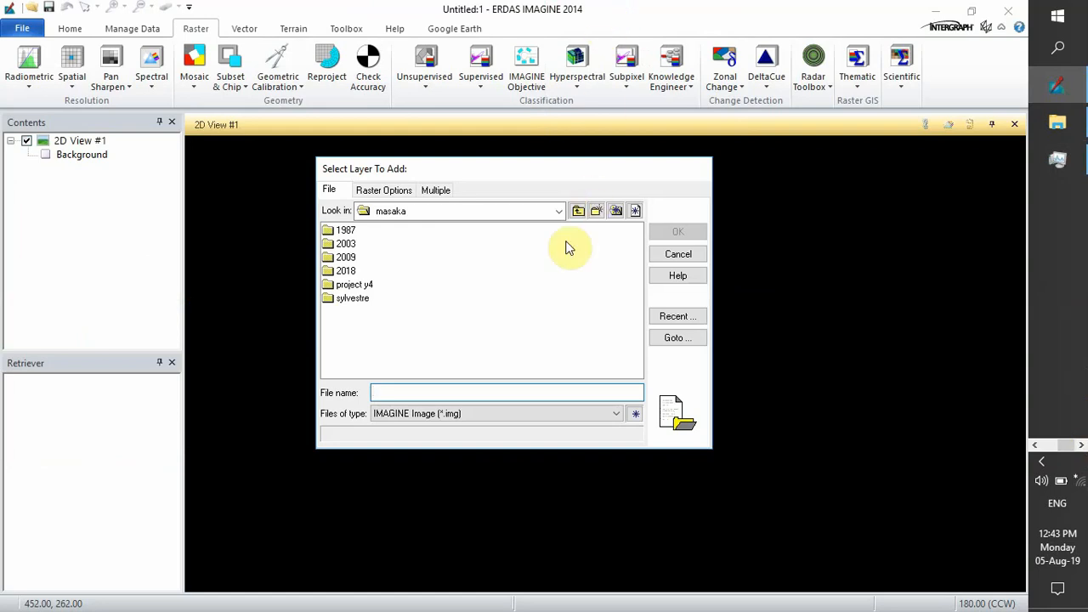
mouse_move(346, 245)
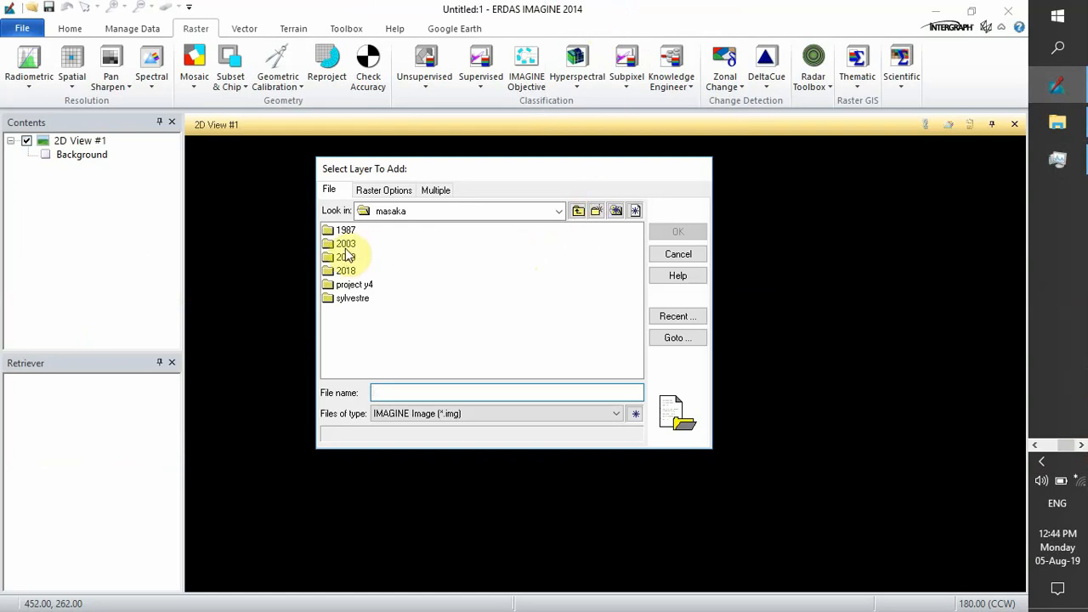
Load subset.img from the 2009 output folder into the 2D view and fit it to the window.
double_click(347, 256)
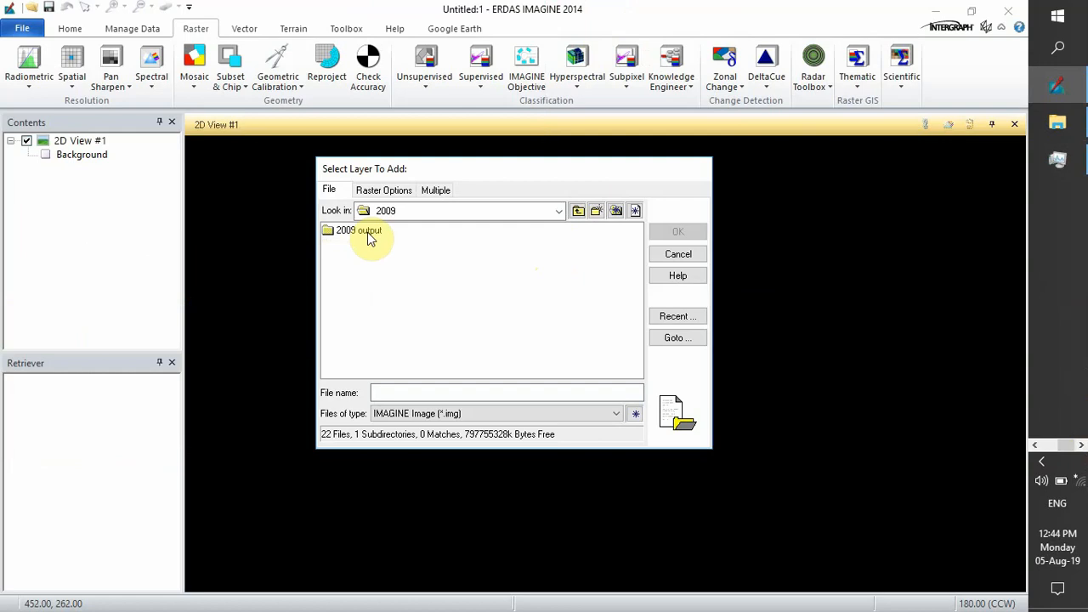
double_click(360, 231)
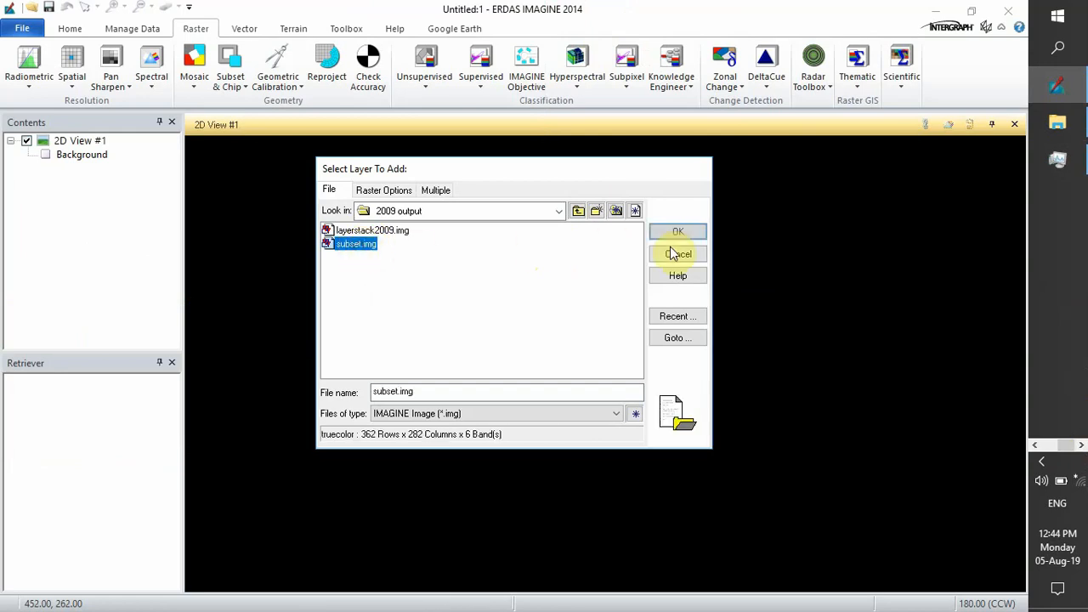
click(676, 231)
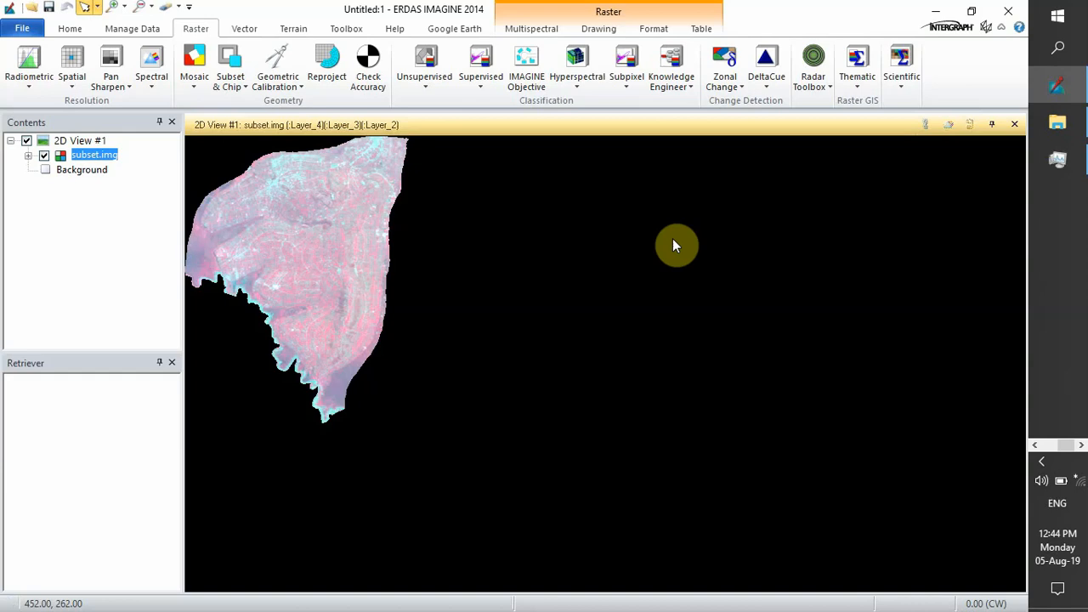
mouse_move(381, 257)
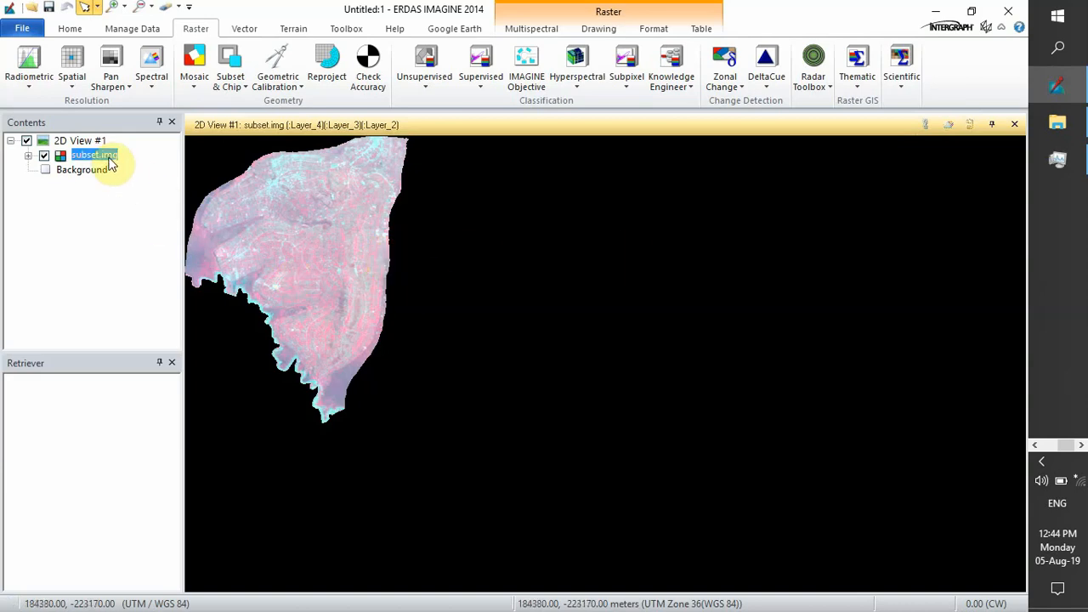
right_click(94, 155)
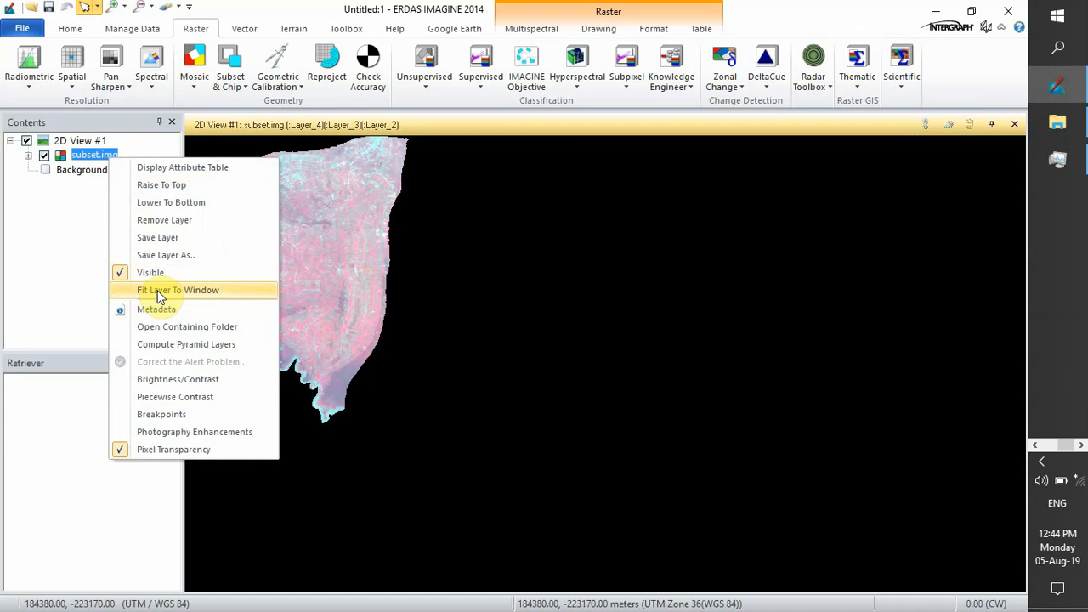
click(177, 288)
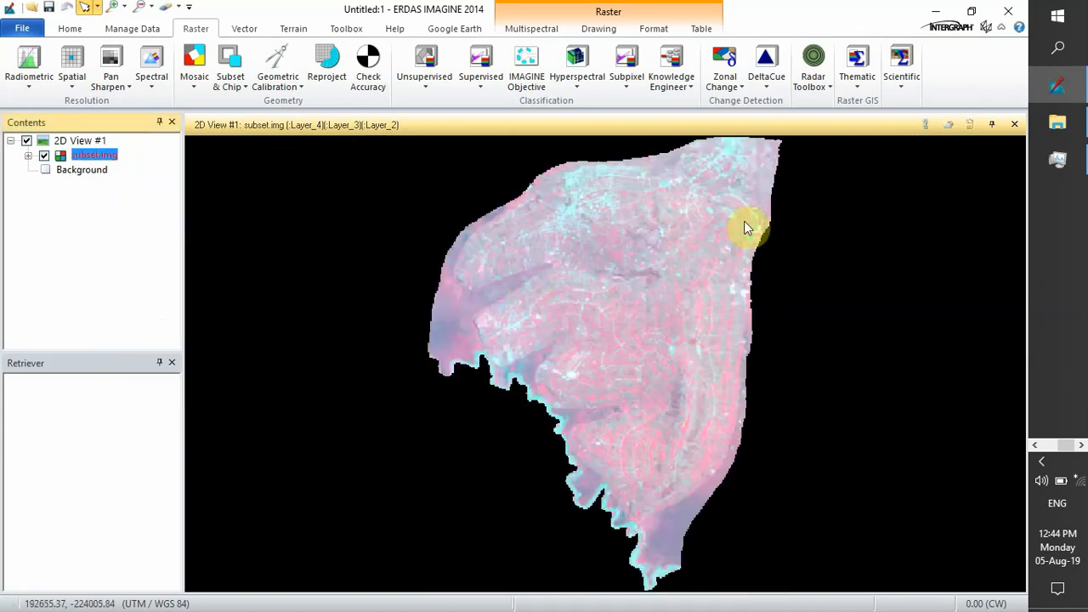
mouse_move(619, 359)
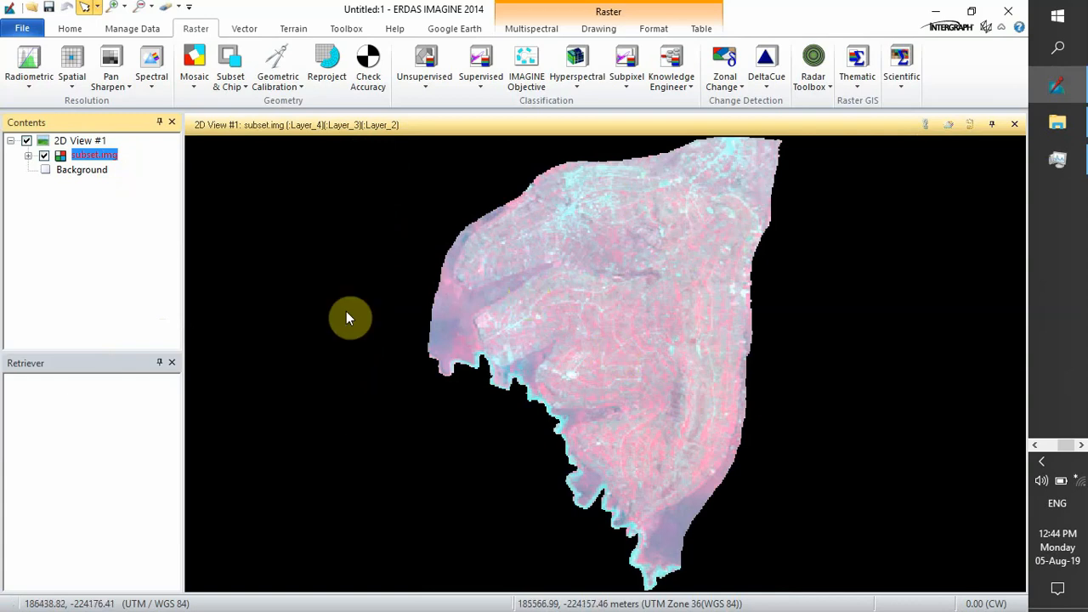
mouse_move(323, 252)
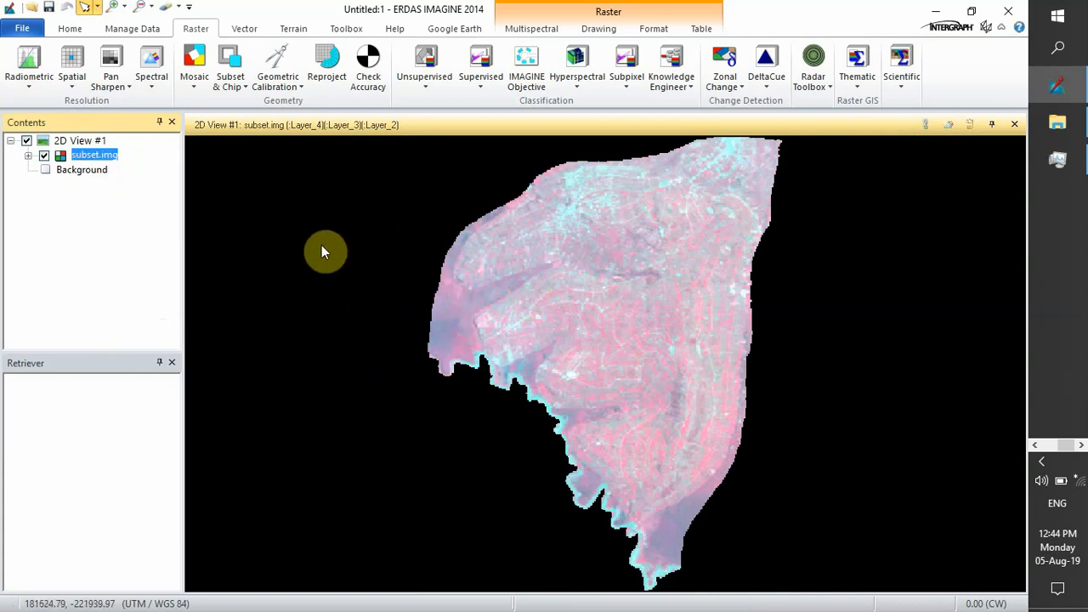
mouse_move(425, 68)
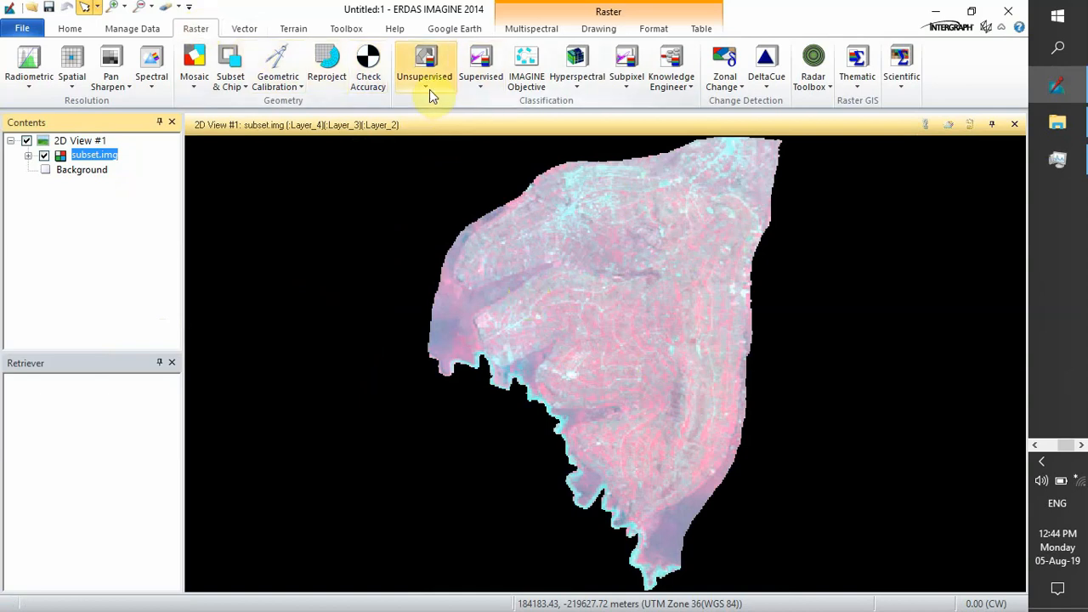
mouse_move(435, 130)
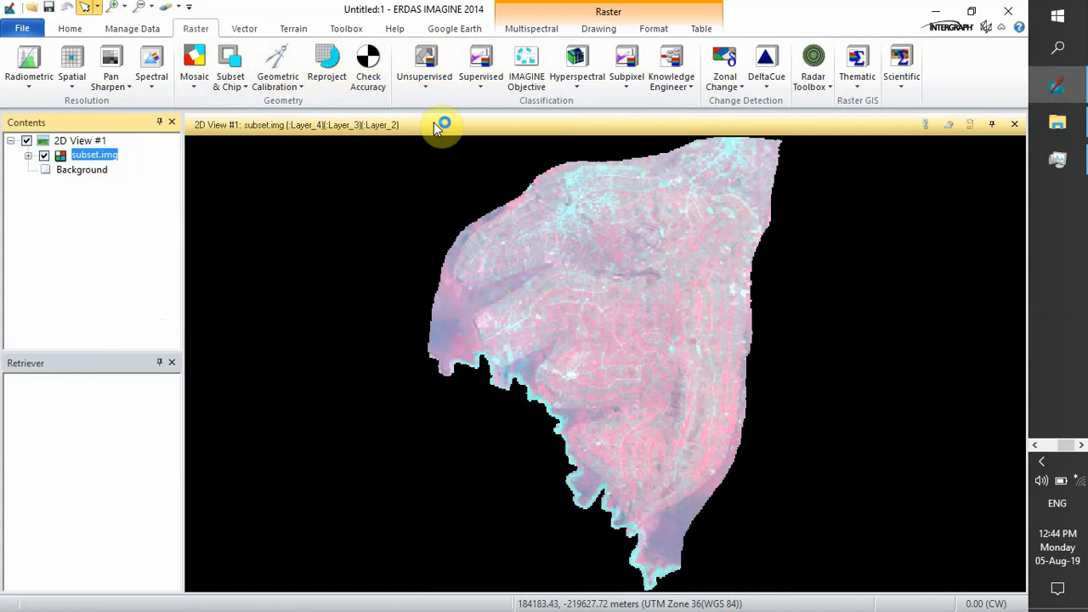
mouse_move(438, 127)
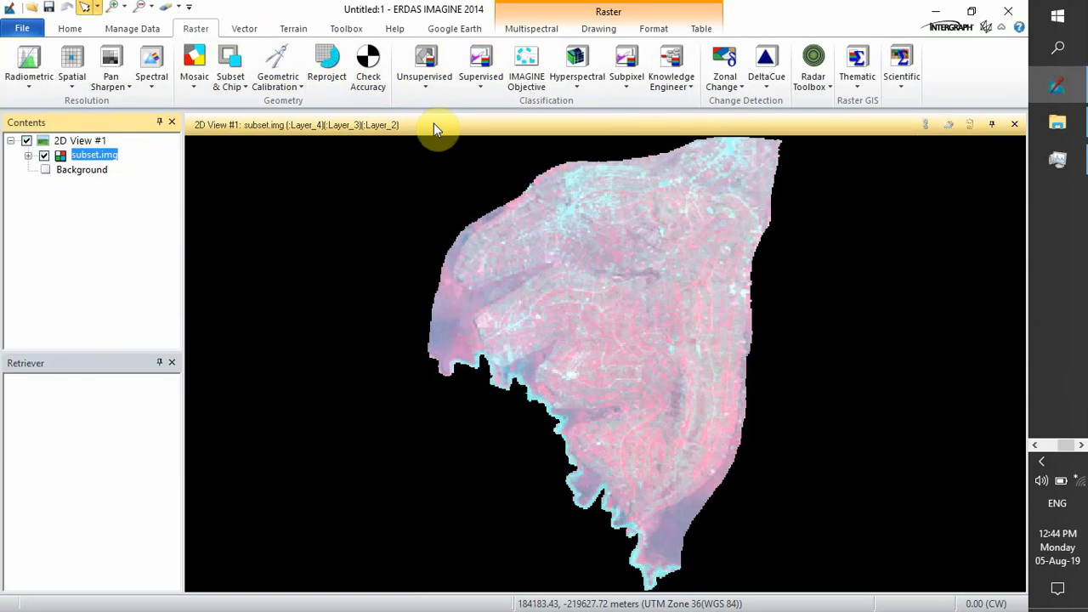
mouse_move(469, 165)
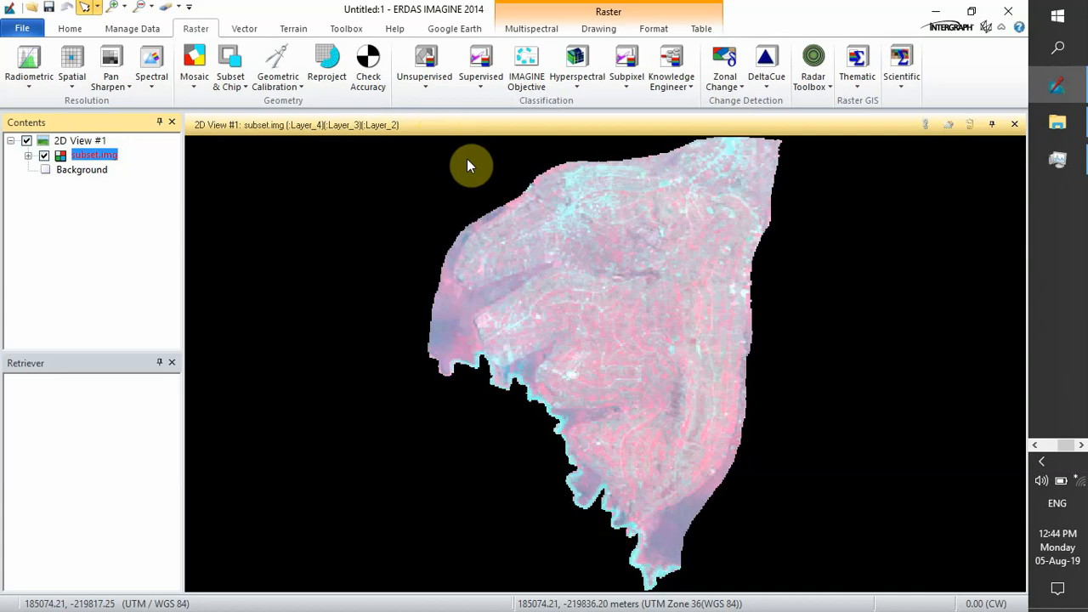
mouse_move(722, 319)
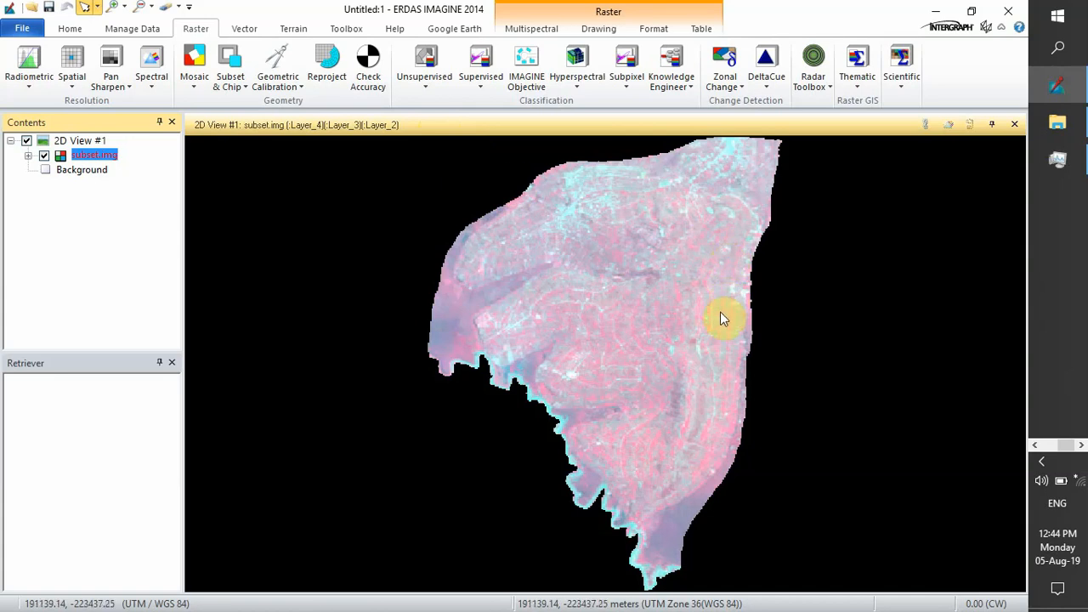
mouse_move(632, 340)
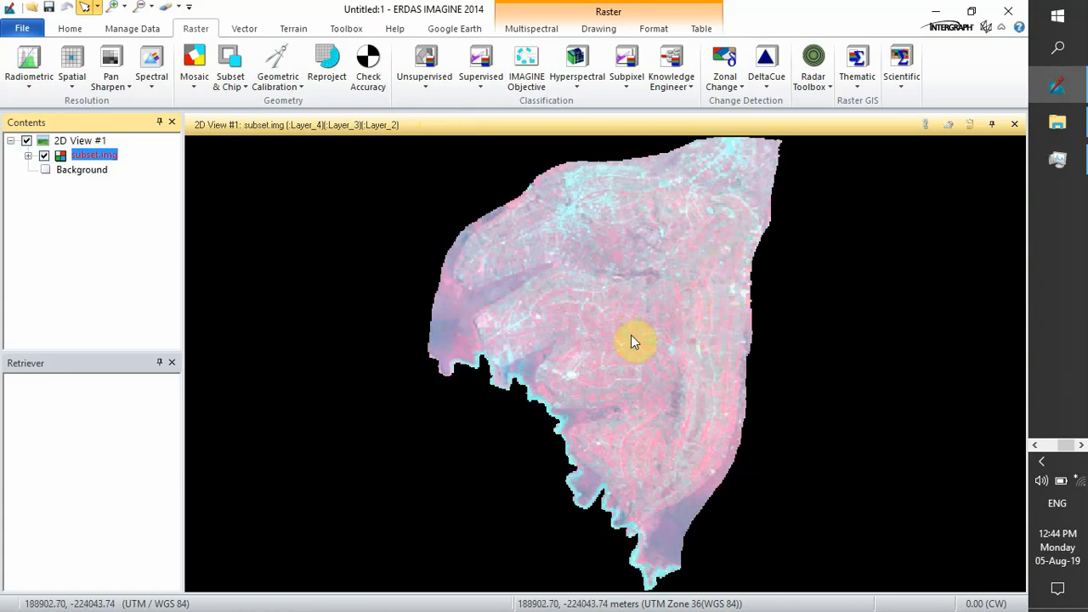
mouse_move(639, 316)
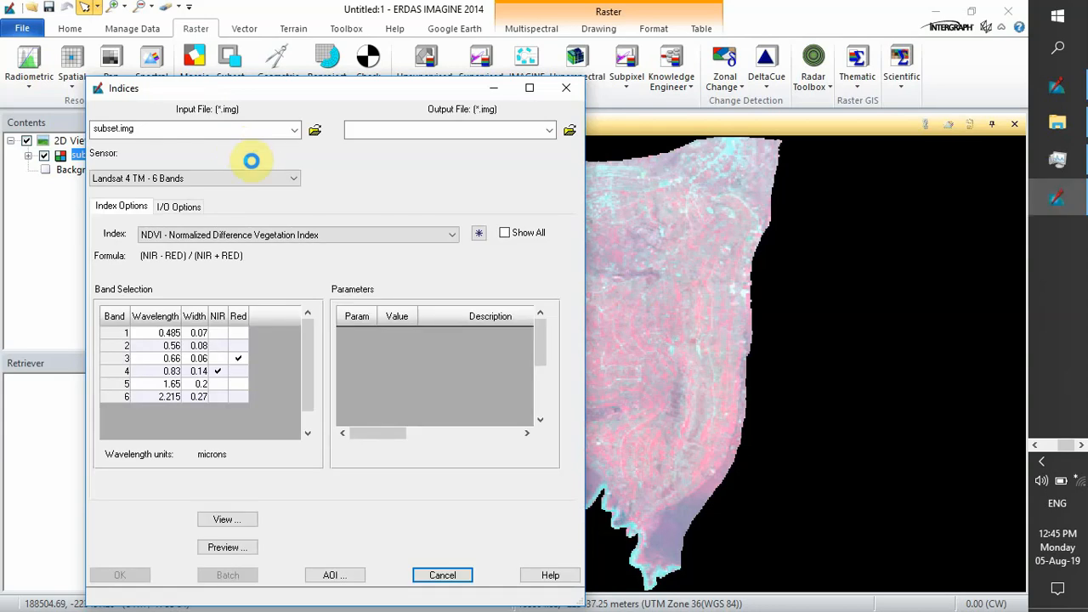
mouse_move(275, 339)
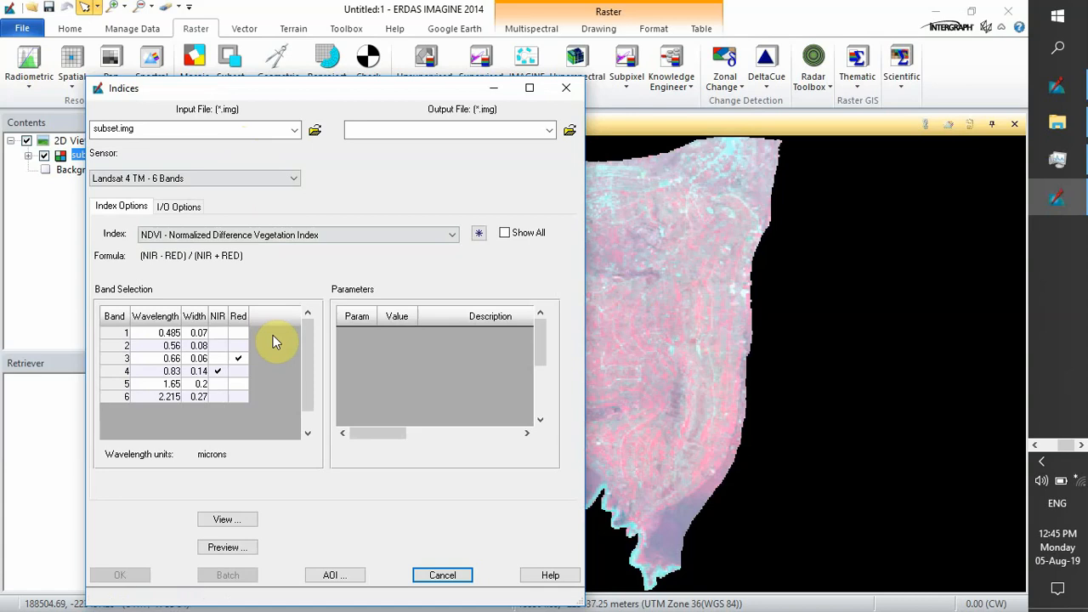
mouse_move(280, 349)
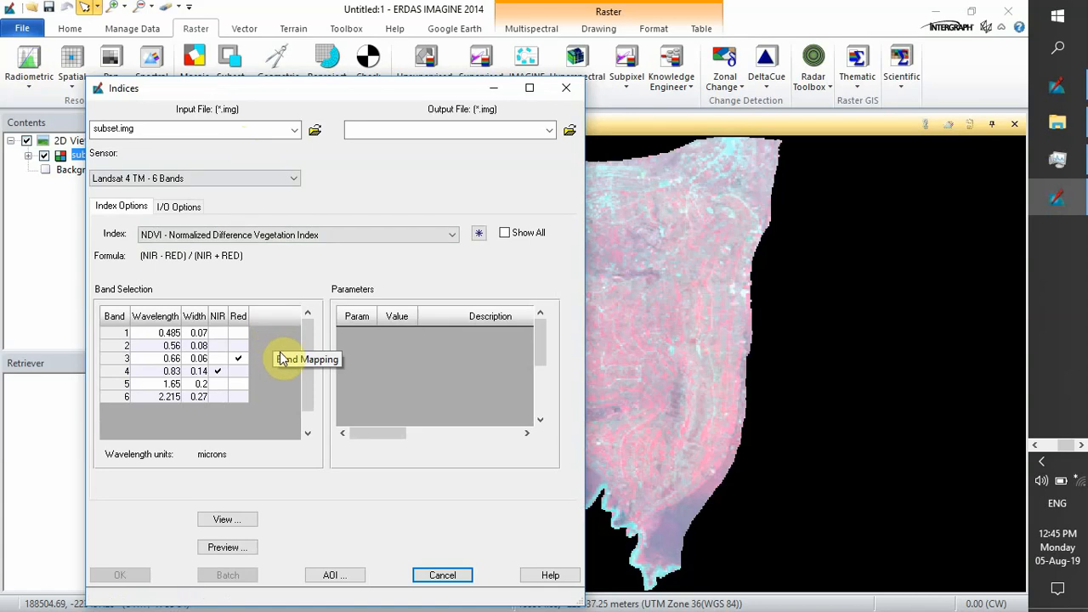
mouse_move(246, 340)
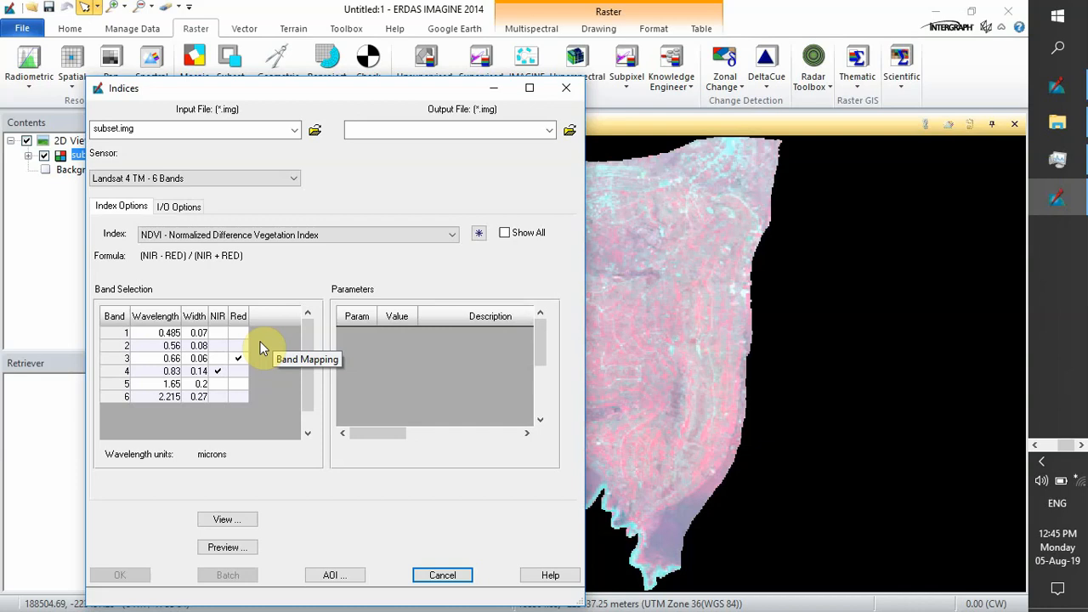
mouse_move(255, 280)
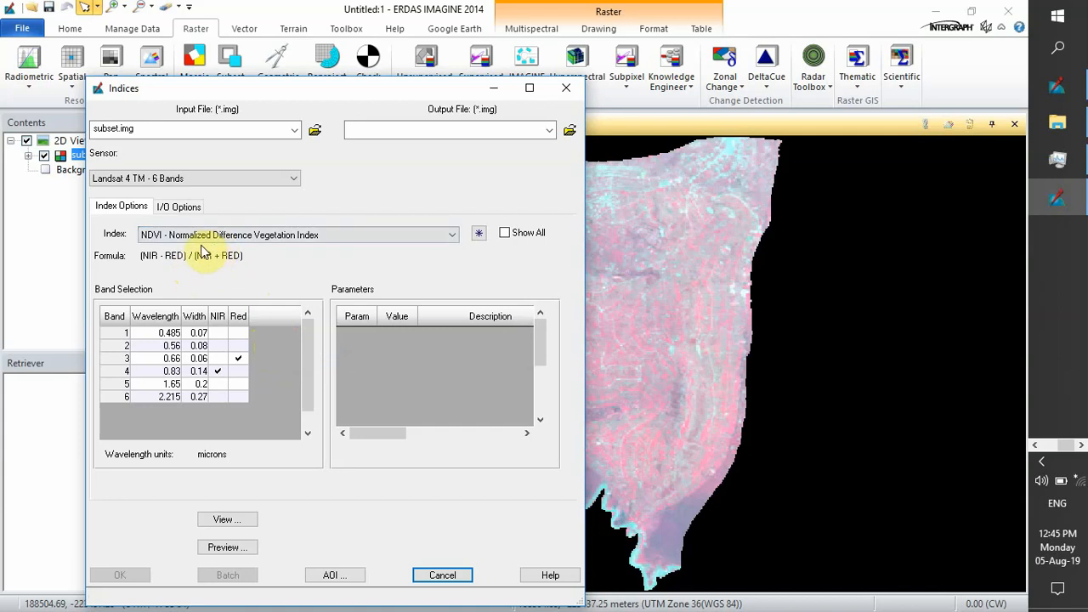
mouse_move(202, 252)
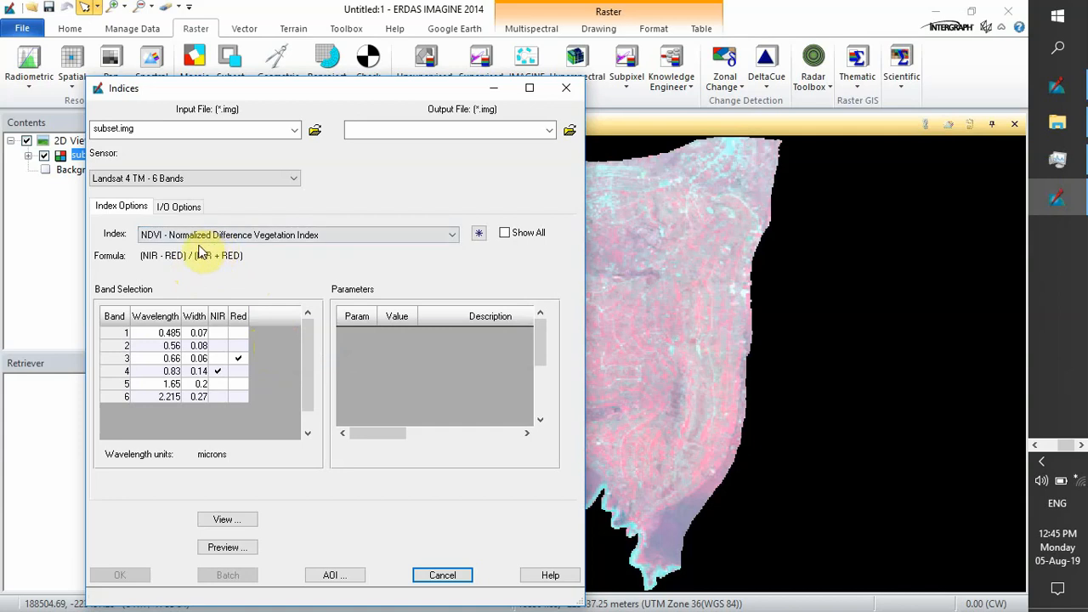
mouse_move(193, 272)
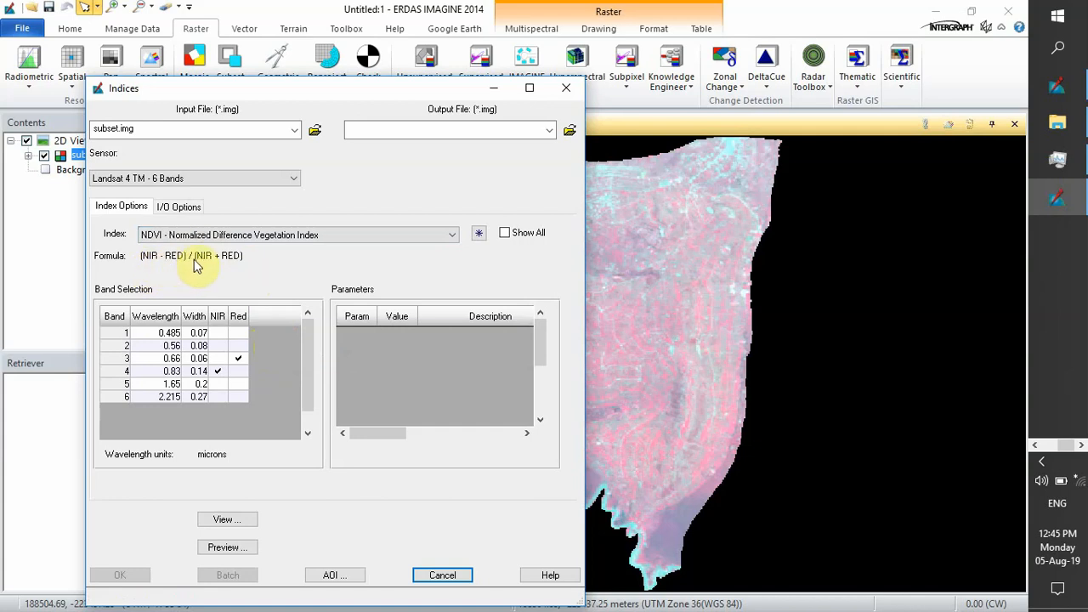
mouse_move(204, 265)
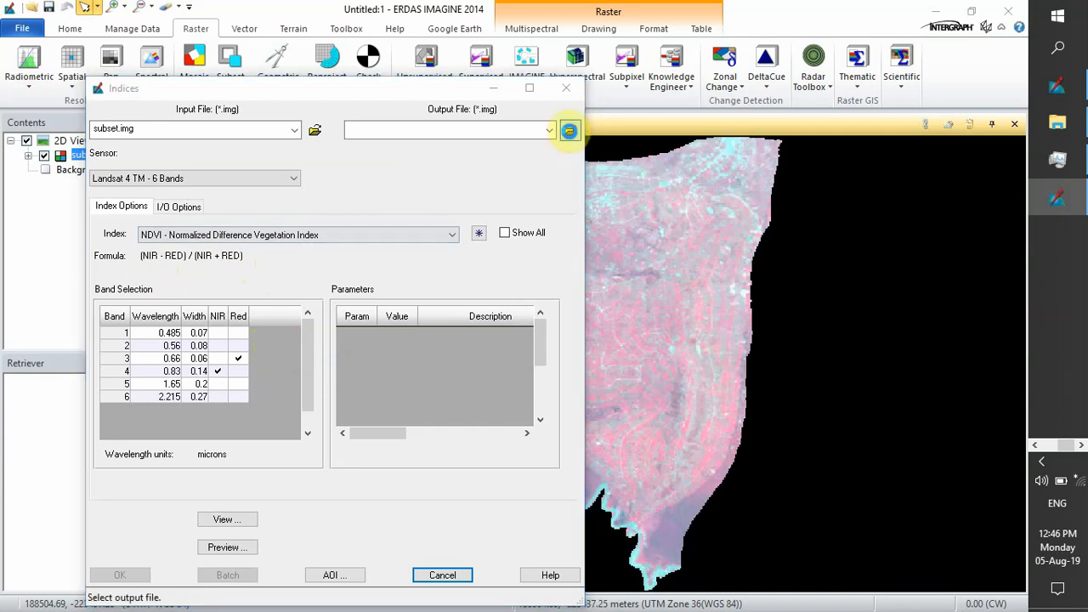
click(568, 129)
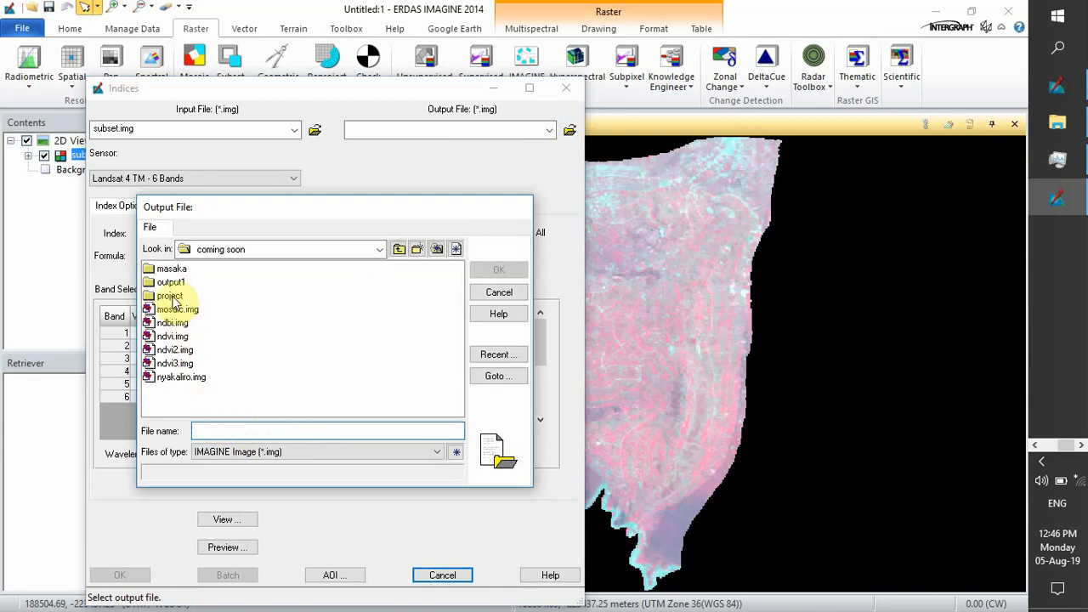
double_click(170, 296)
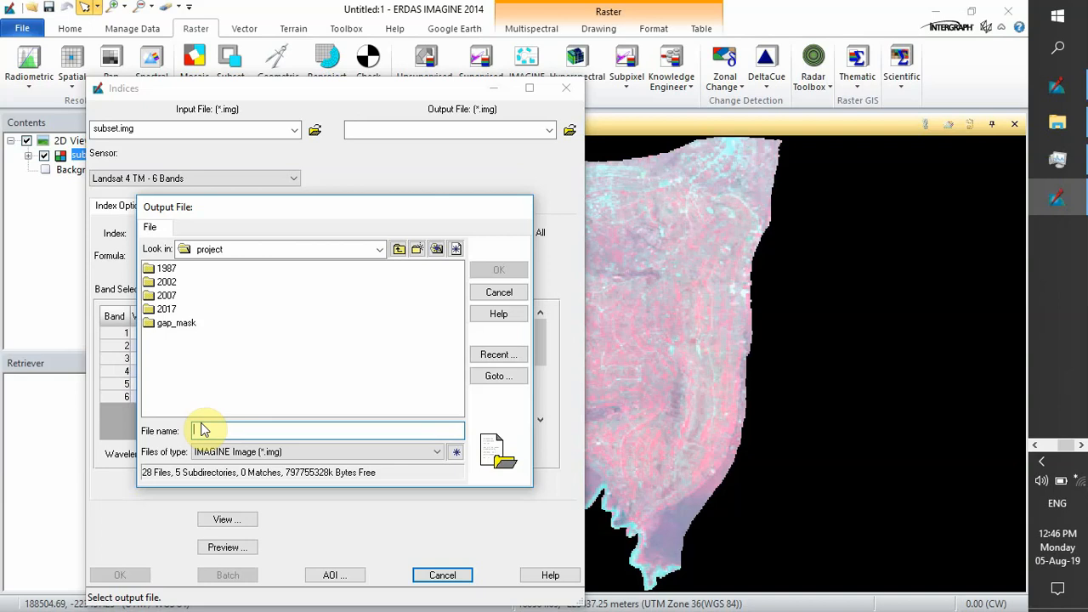
text(ndvi)
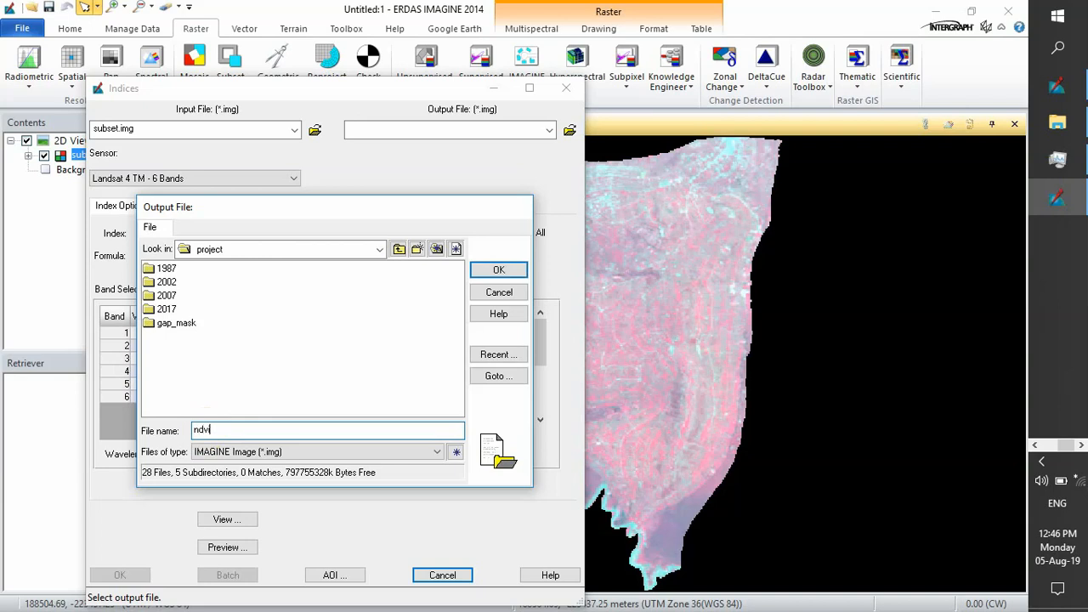
text(.)
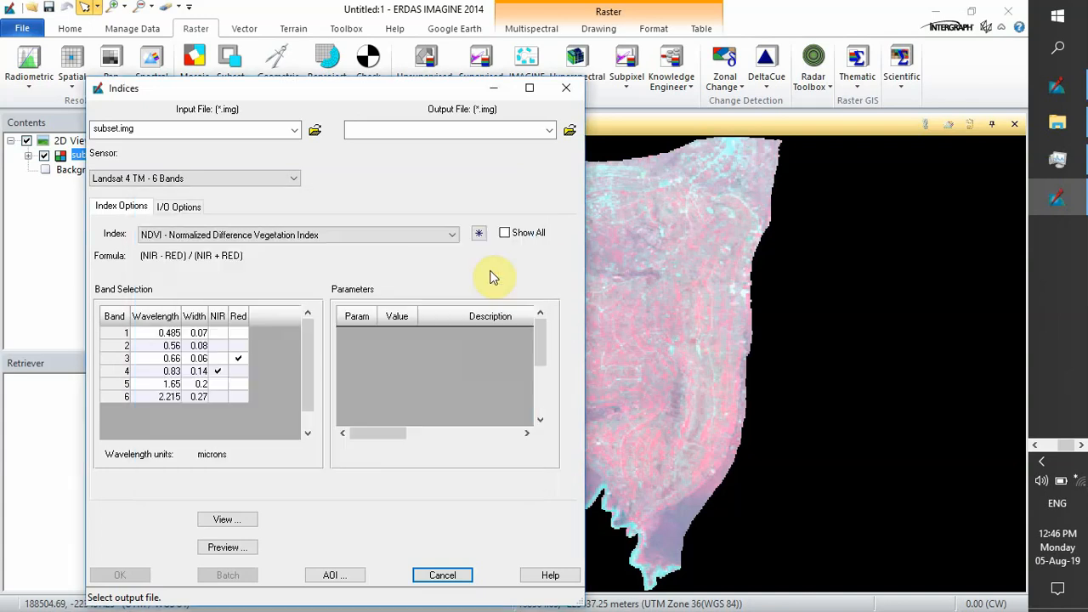
Name the output ndvi.img and keep Landsat 4 TM - 6 Bands as the sensor.
text(ndvi.img)
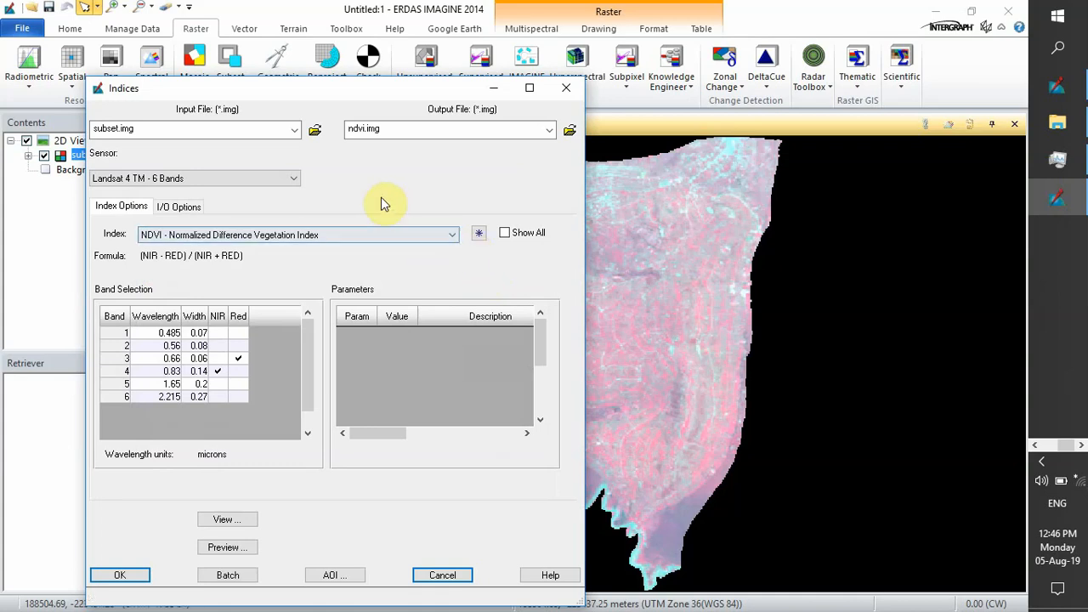
mouse_move(111, 167)
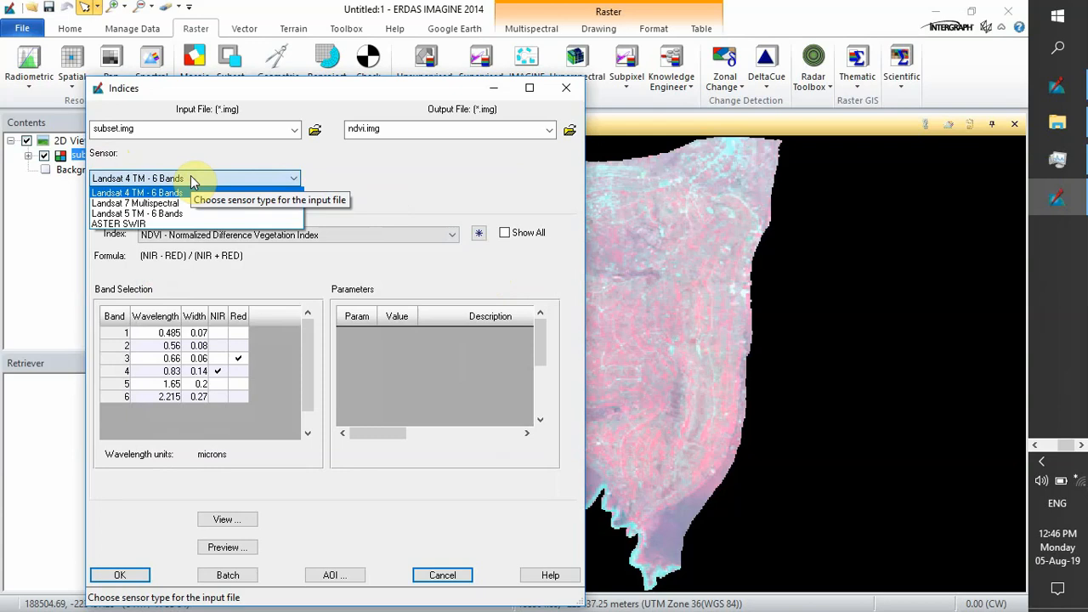
click(136, 192)
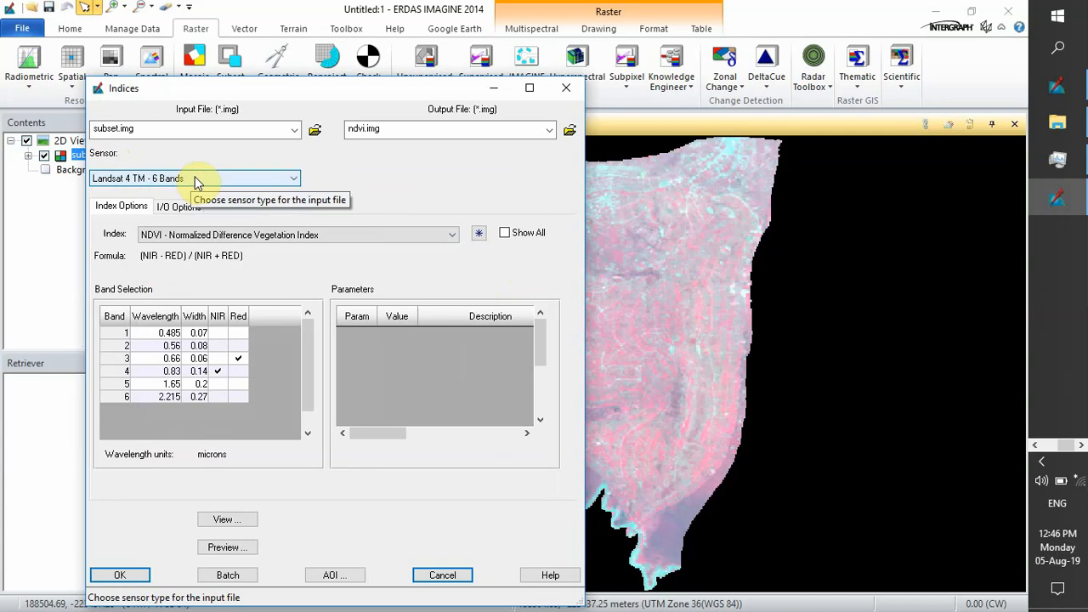
mouse_move(262, 519)
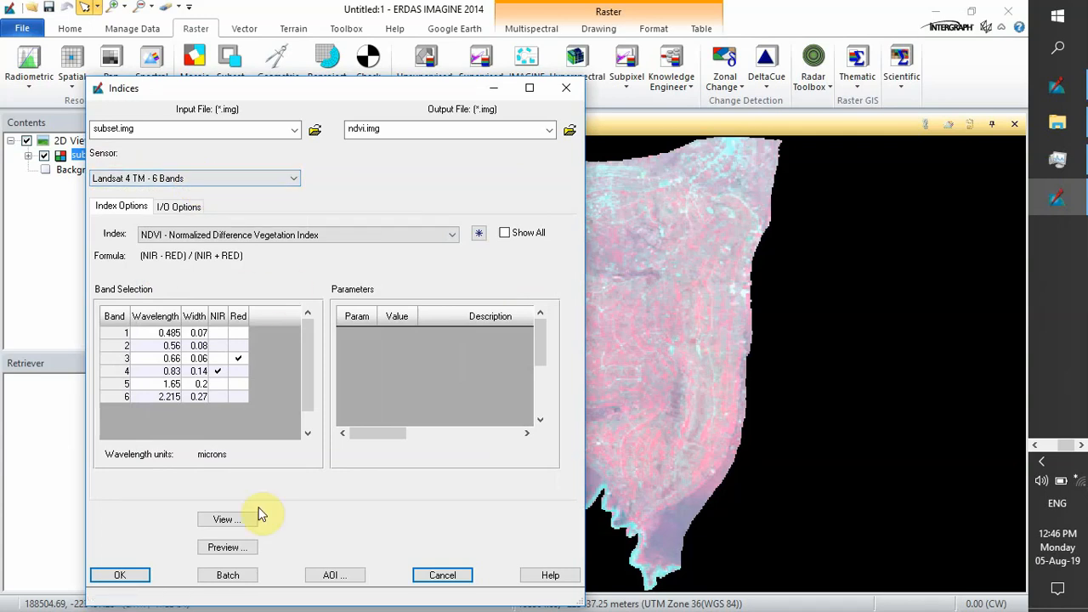
mouse_move(225, 521)
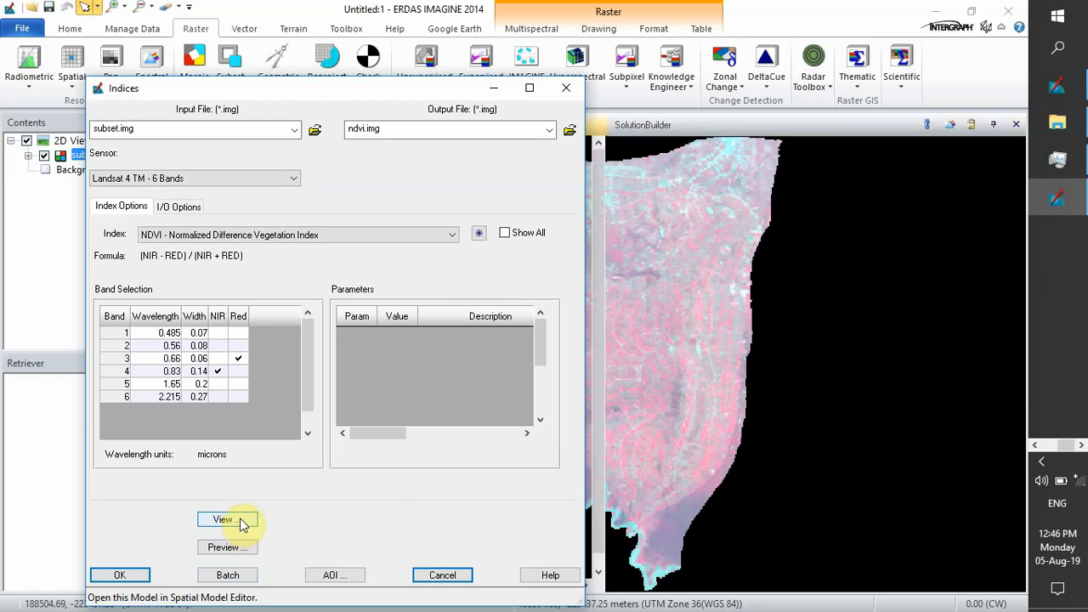
View the NDVI normalized_difference model maximized in the Spatial Model Editor.
click(223, 520)
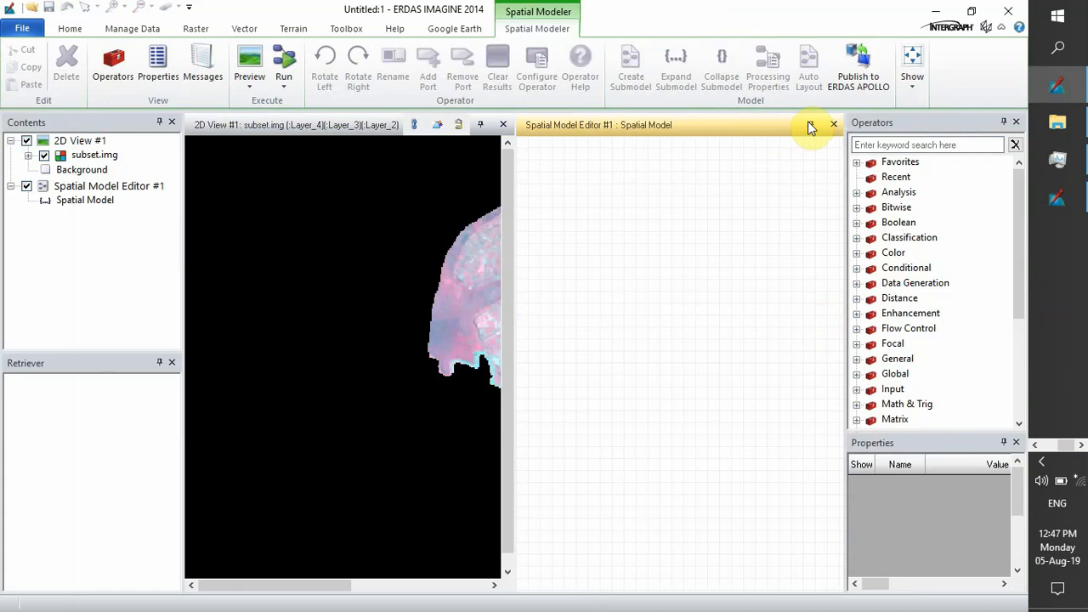
click(833, 126)
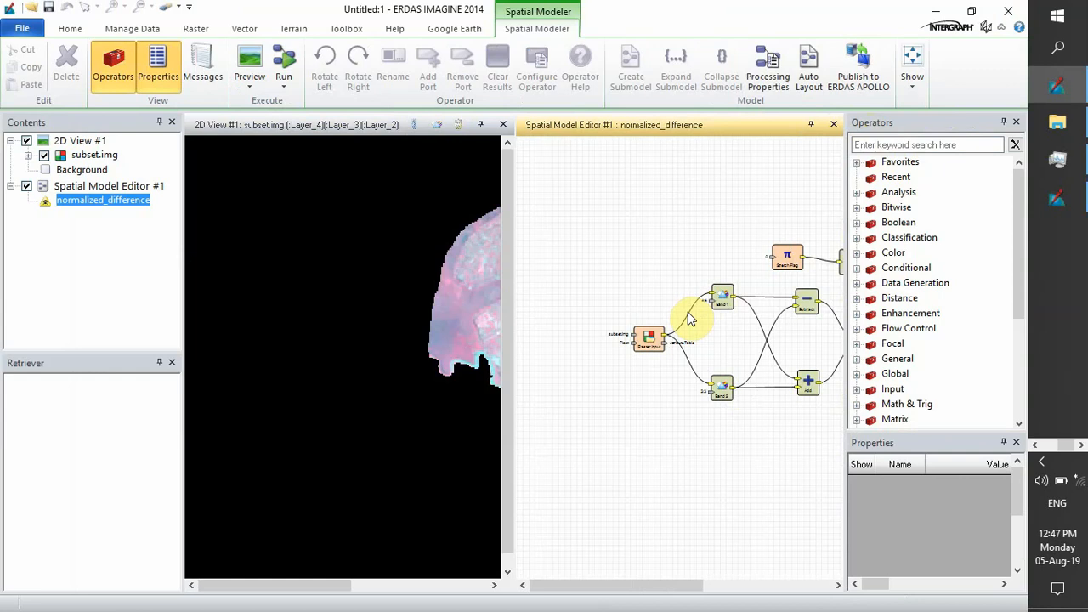
mouse_move(803, 157)
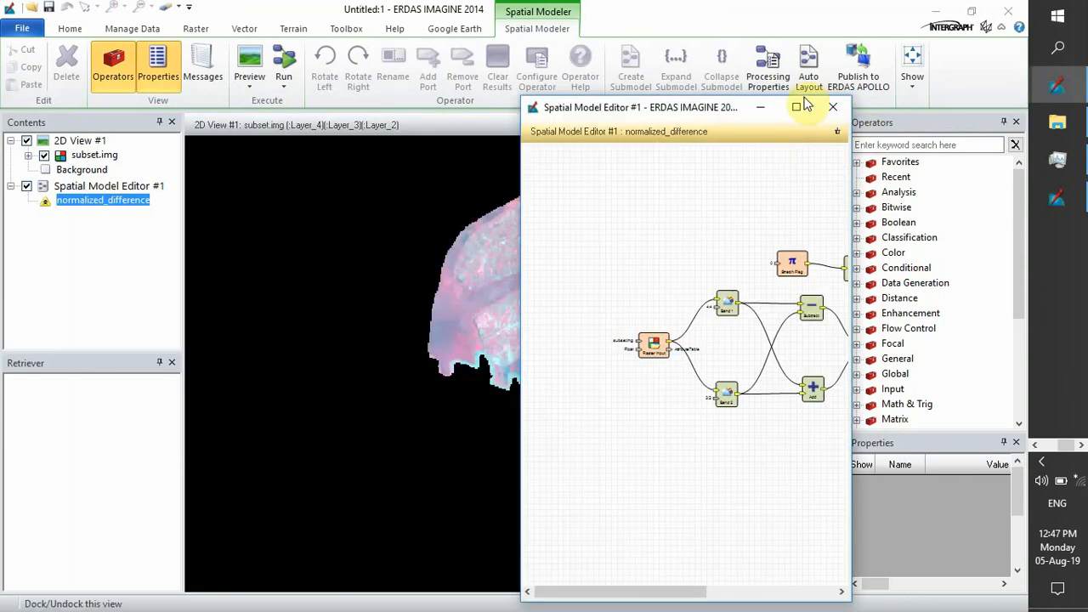
click(796, 107)
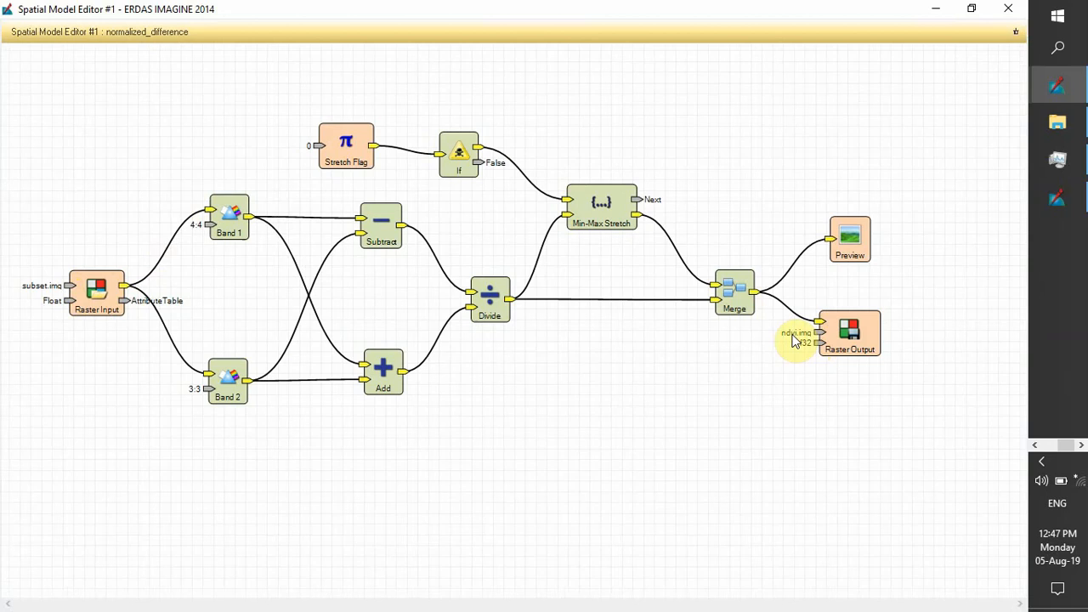
mouse_move(993, 44)
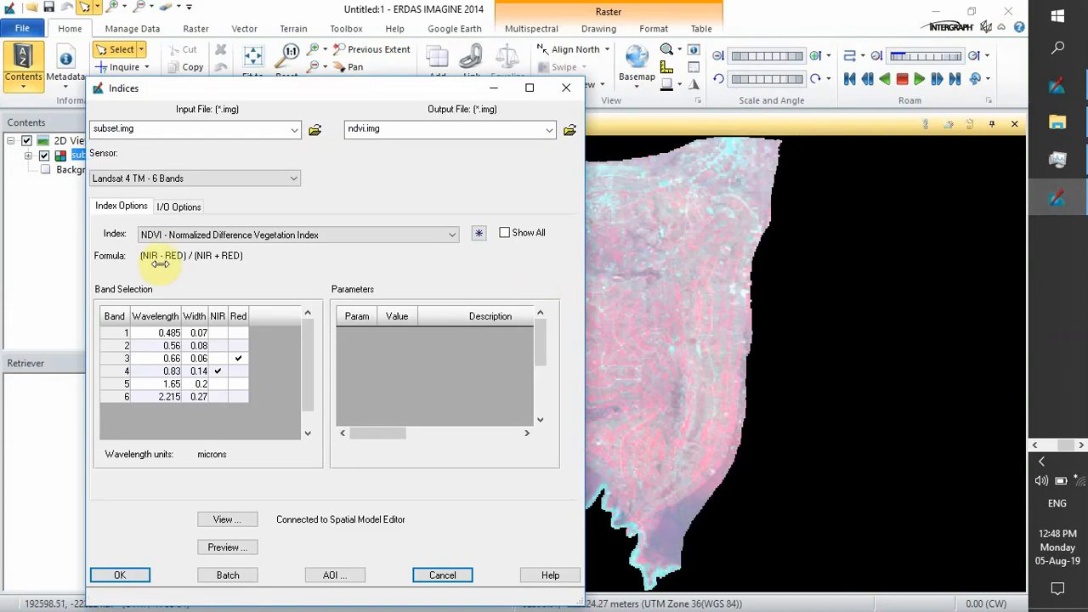
mouse_move(61, 575)
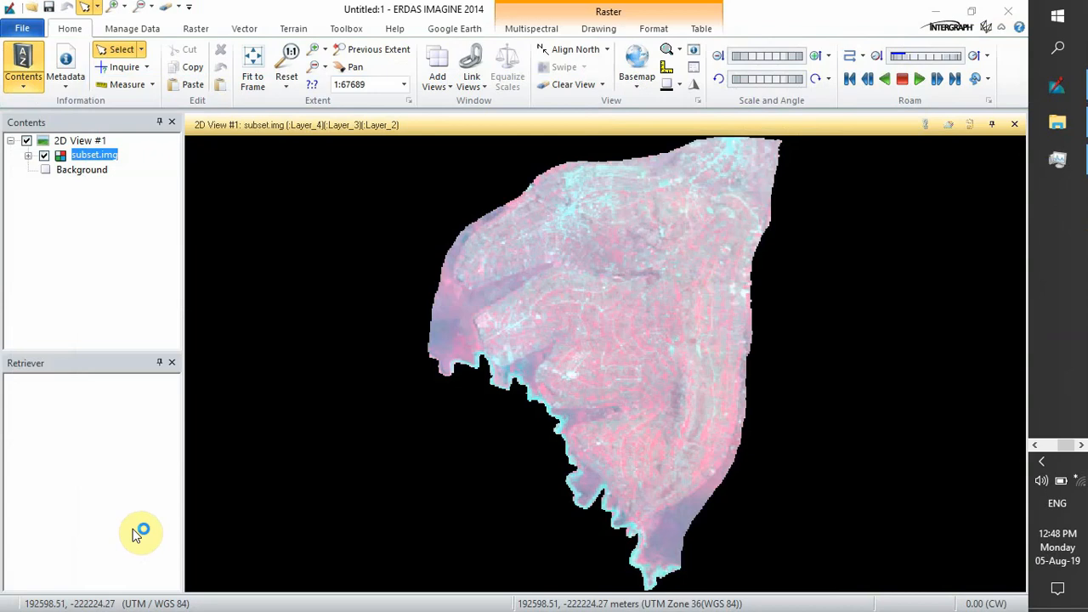
mouse_move(207, 527)
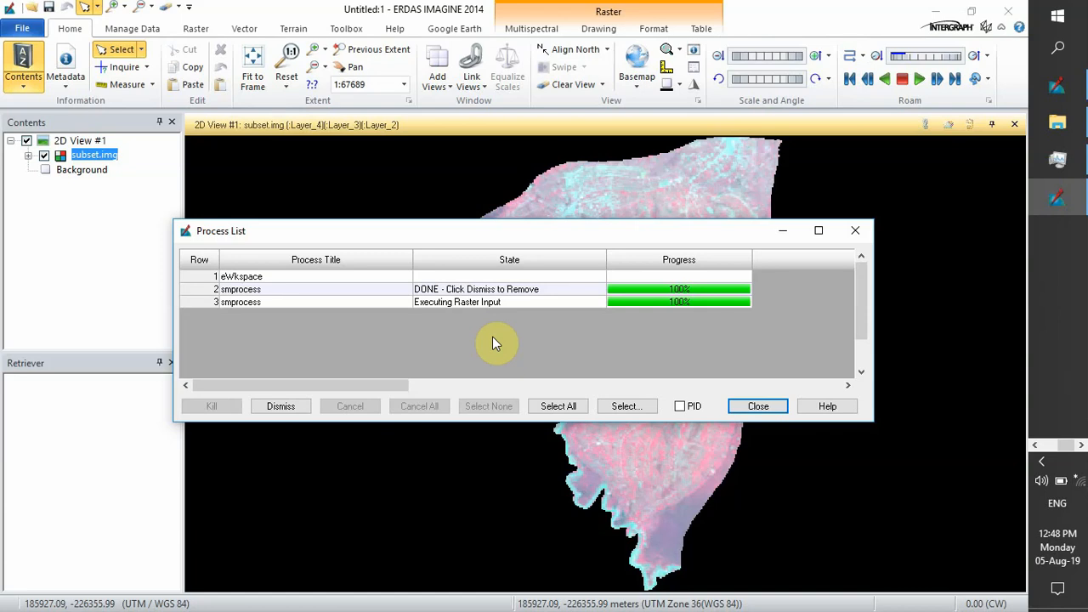
mouse_move(517, 330)
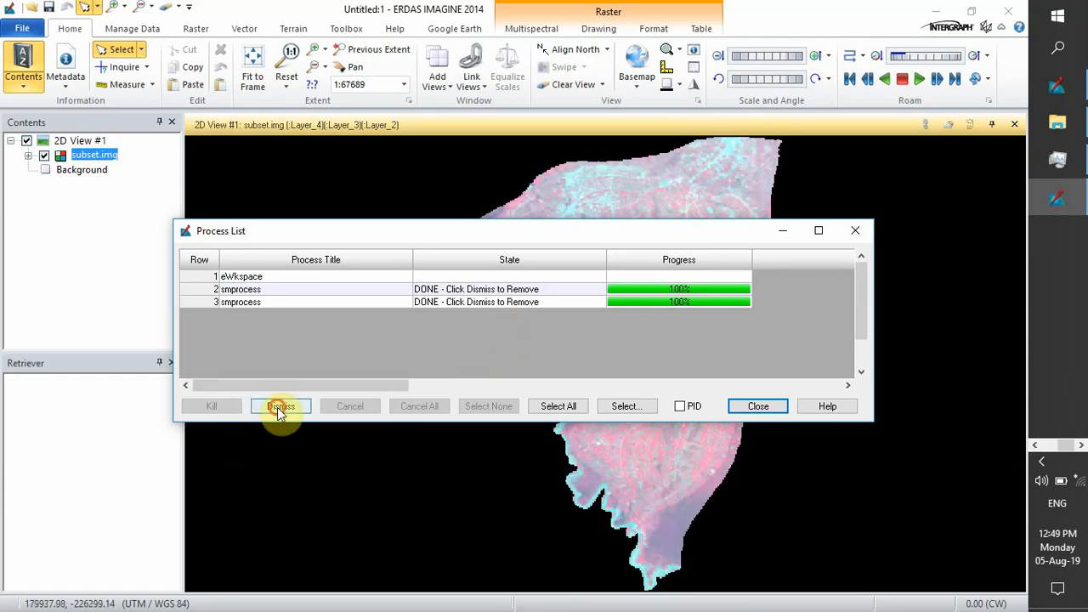
Dismiss the completed NDVI jobs from the Process List.
click(756, 405)
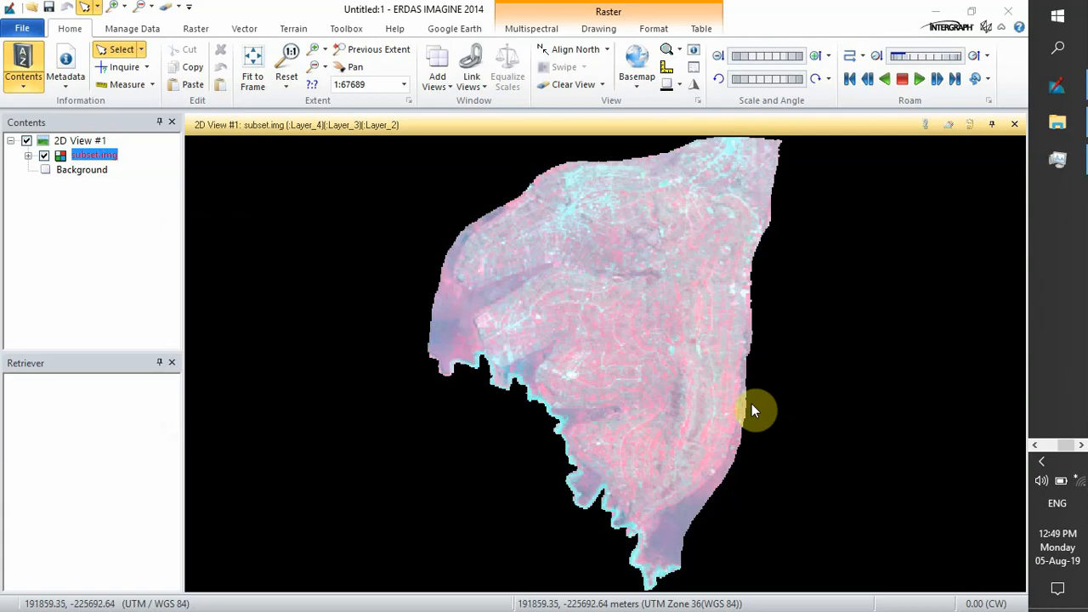
mouse_move(748, 410)
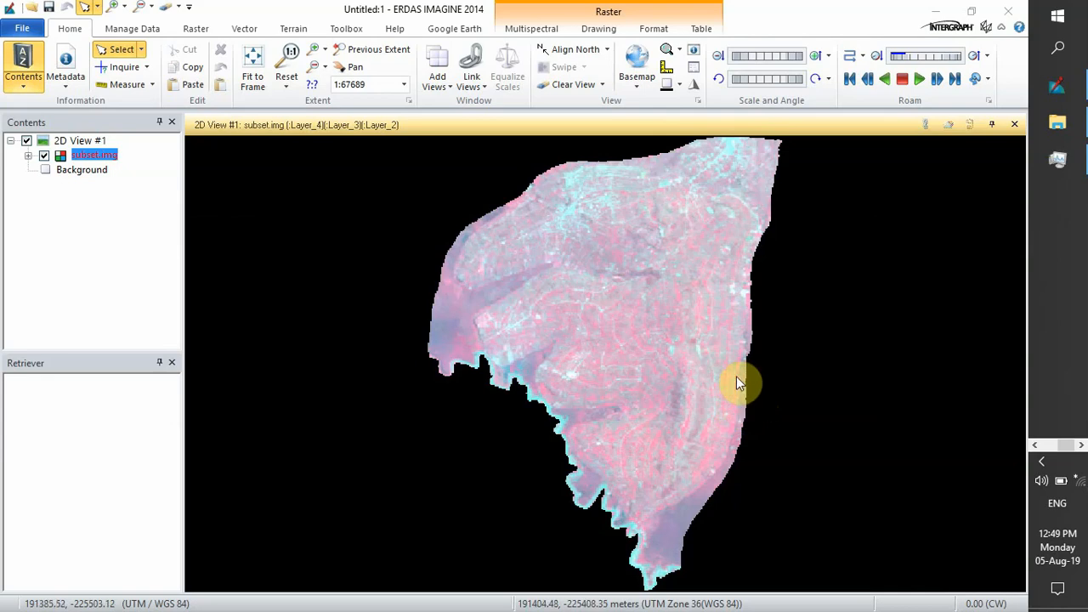
mouse_move(786, 167)
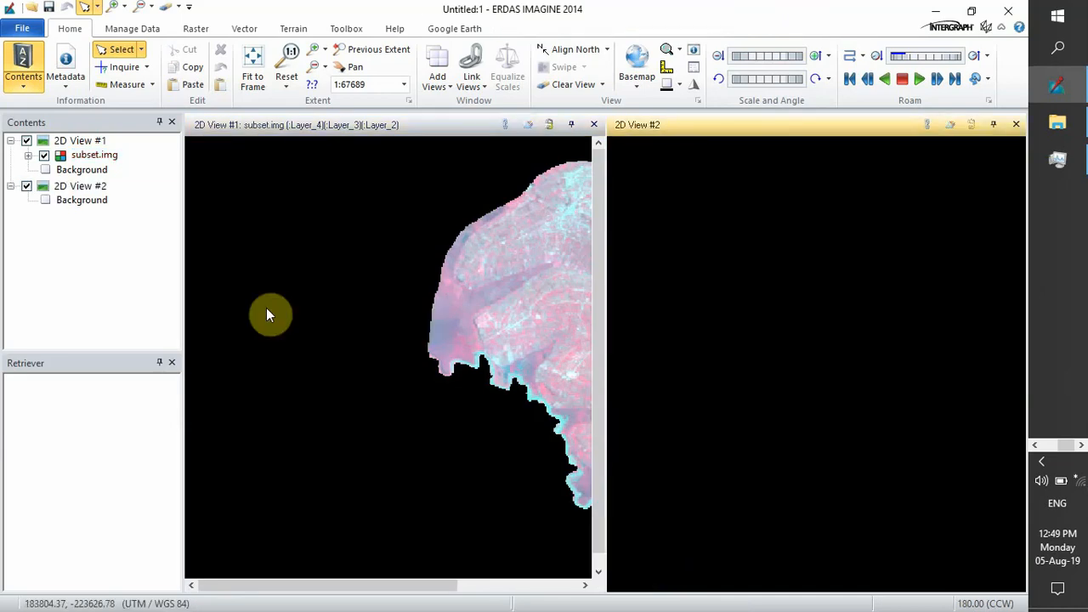
Load ndvi.img from Recent into the second 2D view and inspect its pixel values with Inquire.
right_click(727, 331)
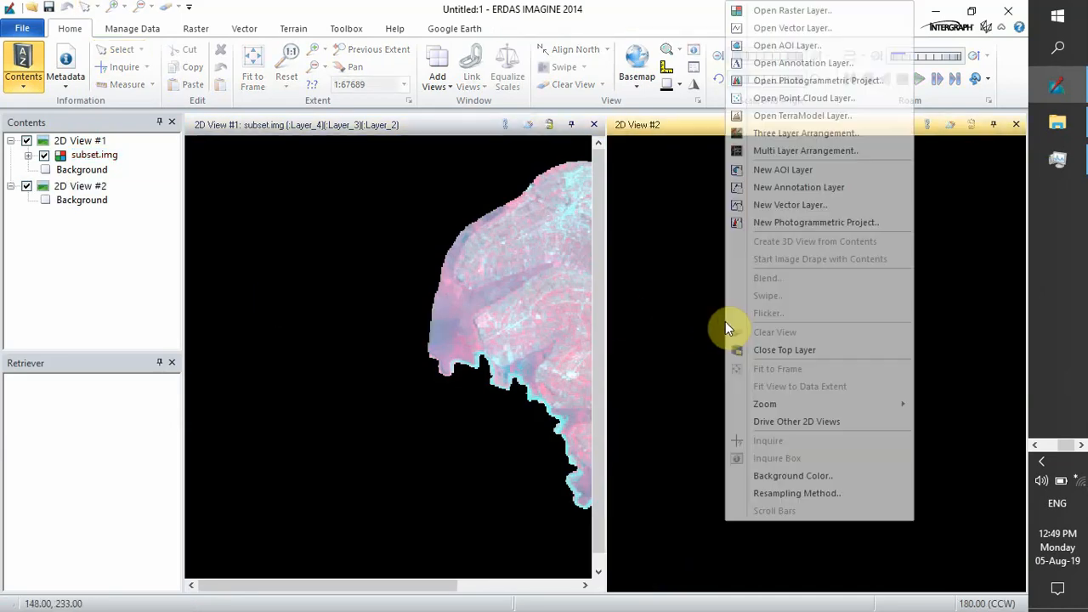
click(748, 384)
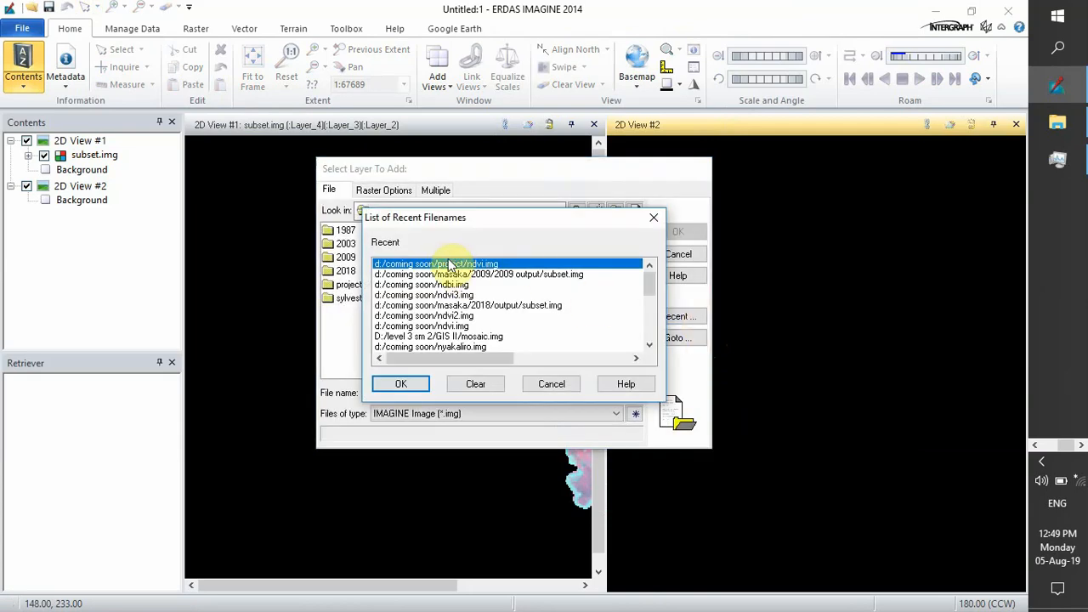
click(401, 384)
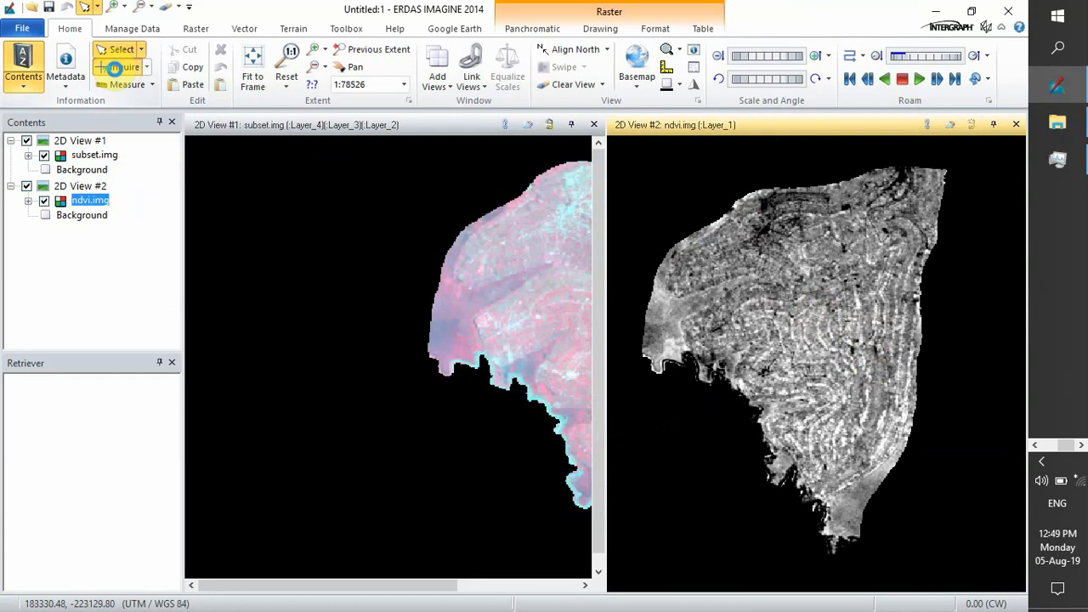
click(124, 67)
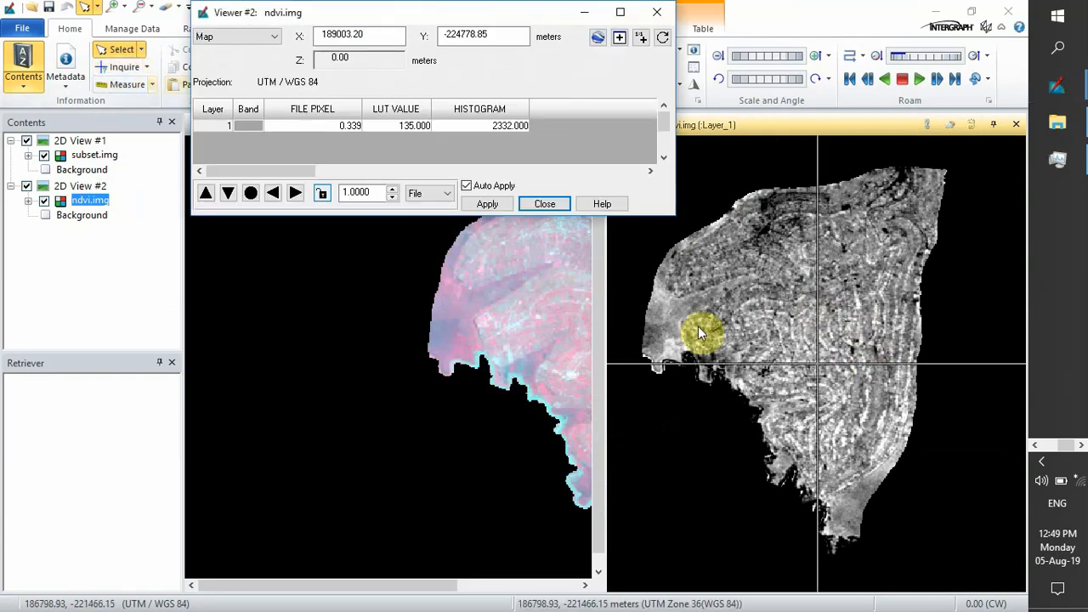